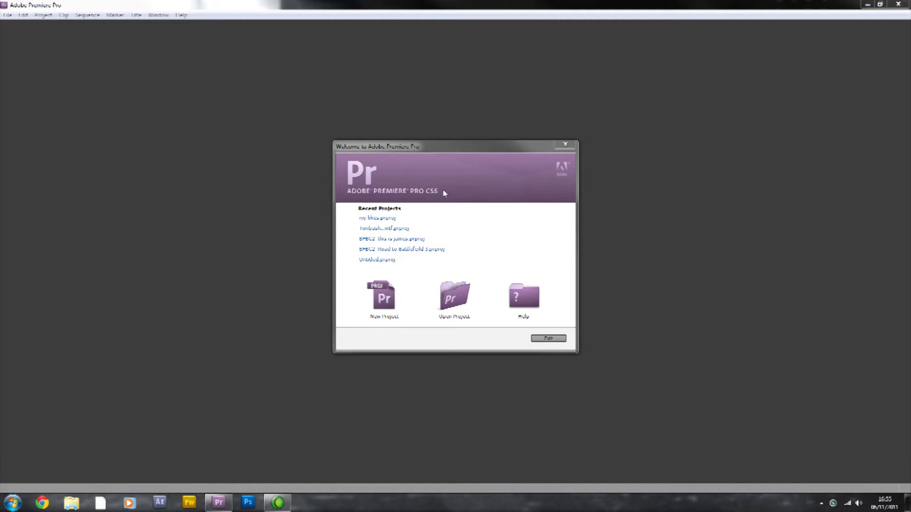
mouse_move(437, 181)
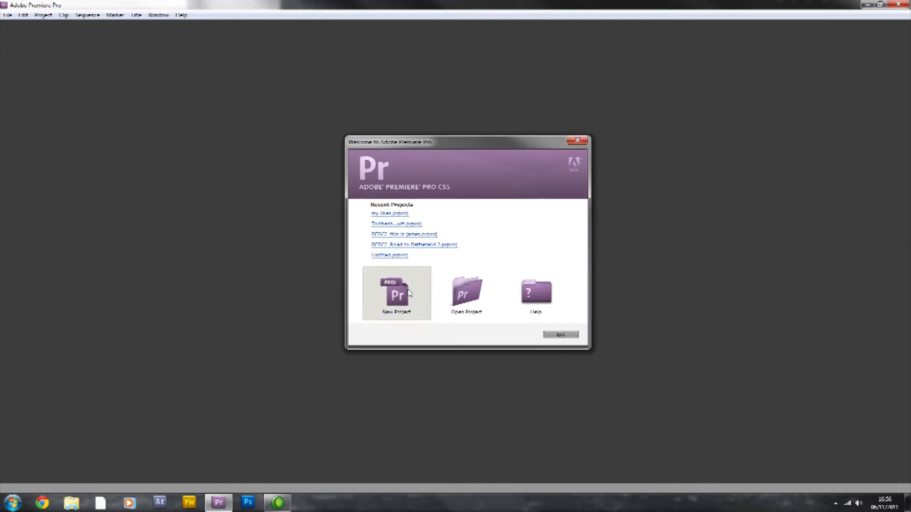
Start a new Premiere project and accept the default general settings.
left_click(397, 293)
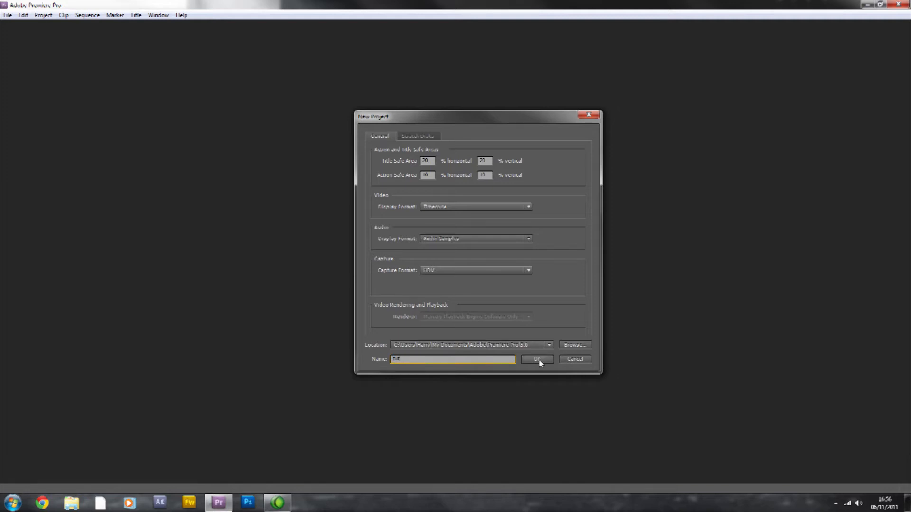
left_click(536, 359)
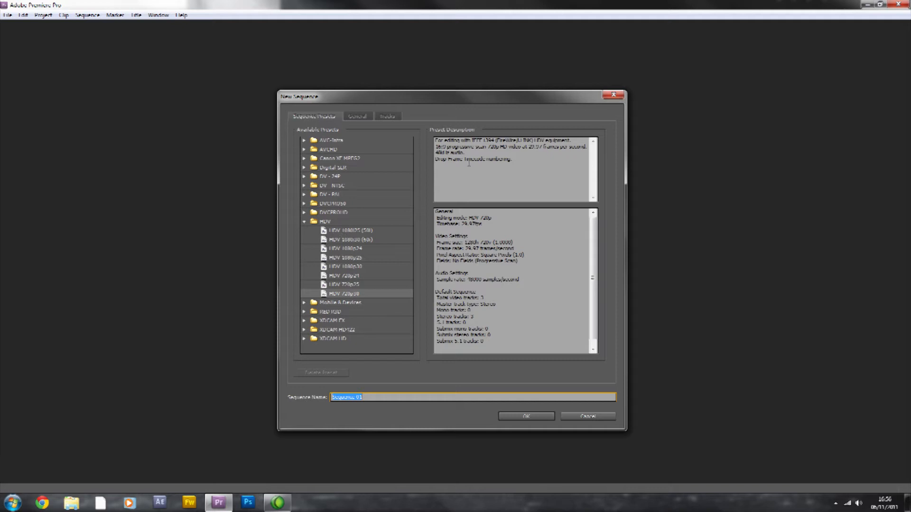
mouse_move(394, 199)
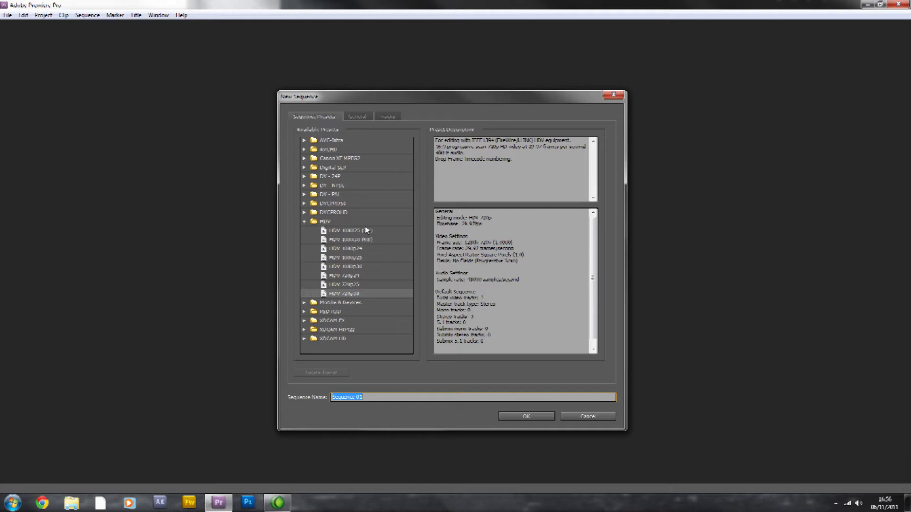
Create Sequence 01 from the HDV 1080i30 (60i) preset after browsing the preset groups.
left_click(351, 238)
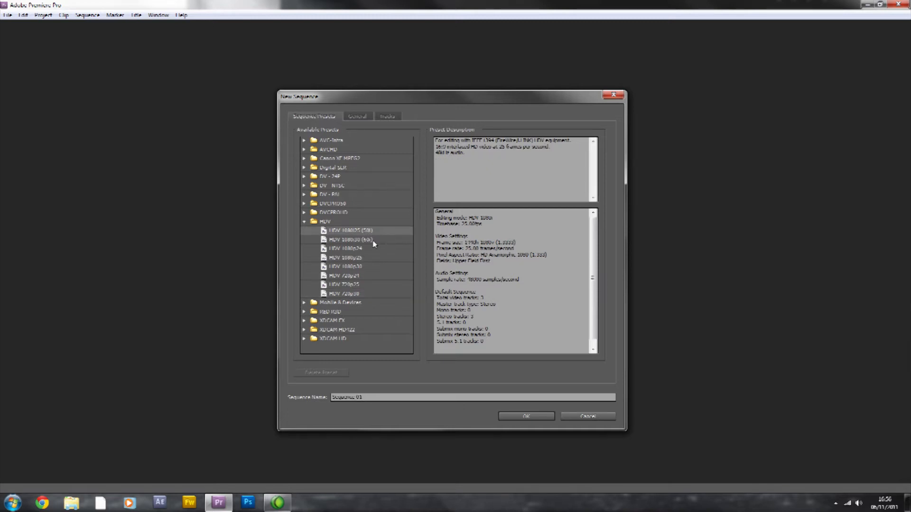
left_click(351, 239)
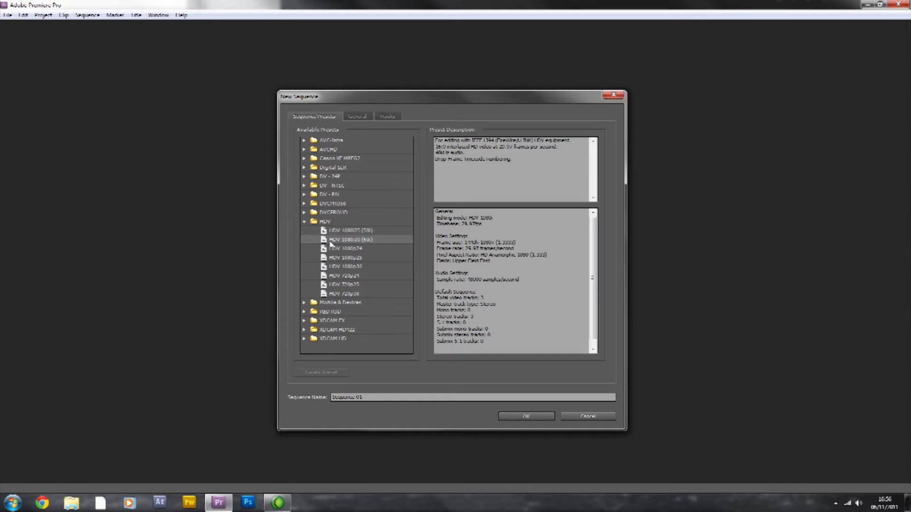
mouse_move(334, 244)
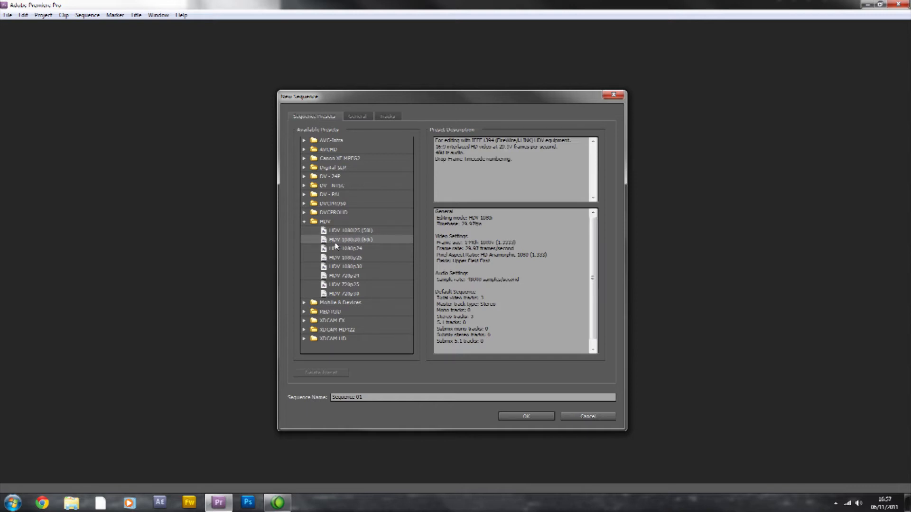
mouse_move(366, 245)
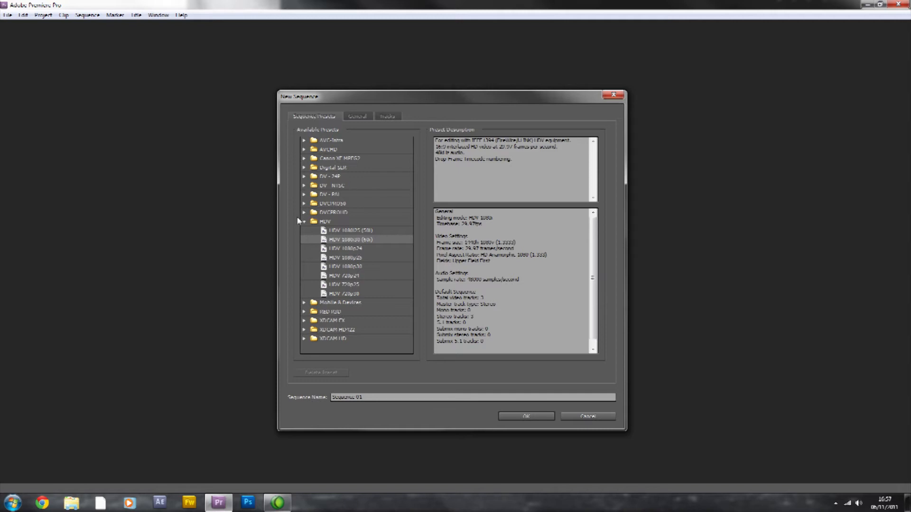
left_click(303, 194)
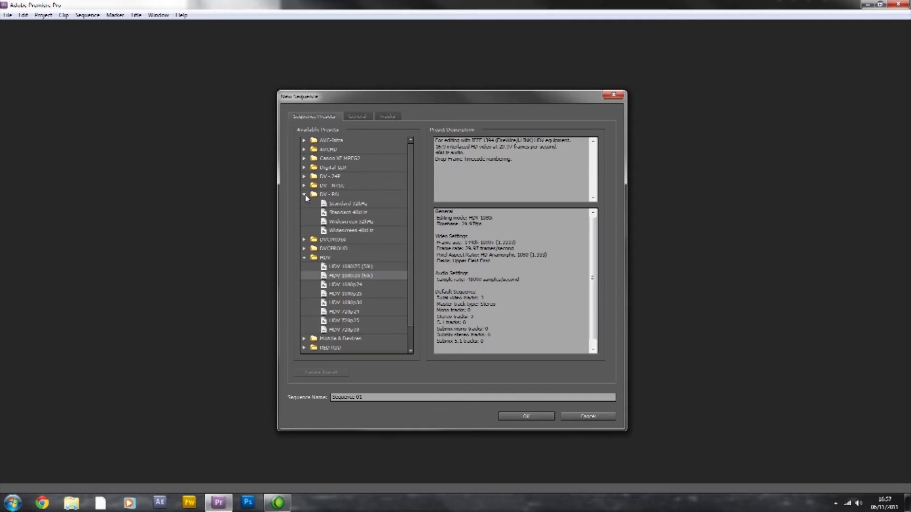
left_click(304, 194)
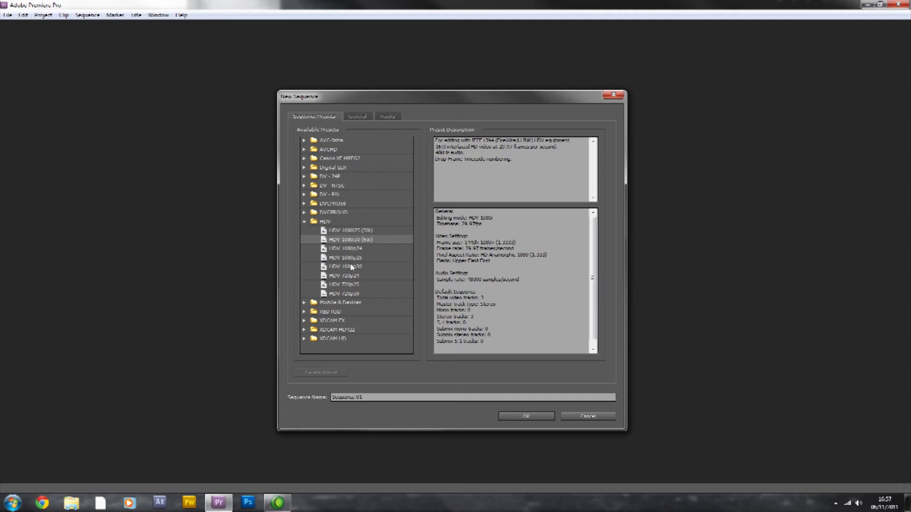
left_click(473, 397)
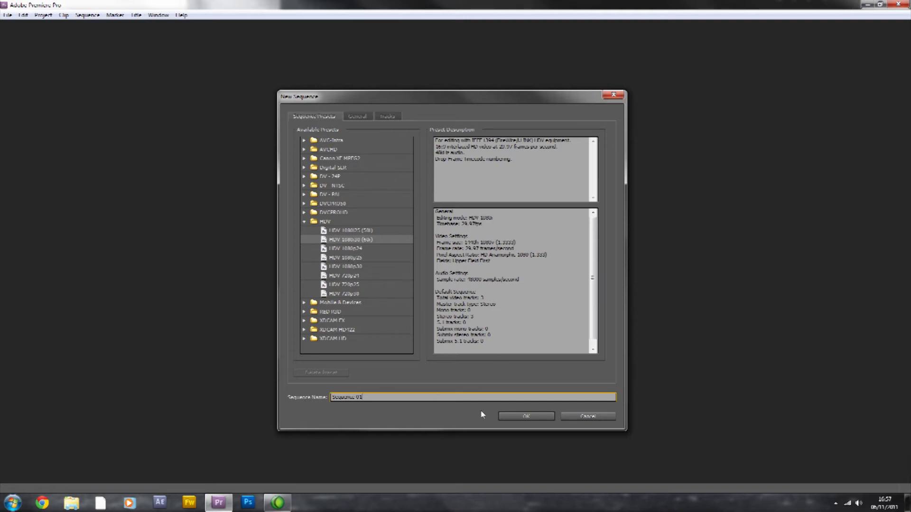
left_click(525, 416)
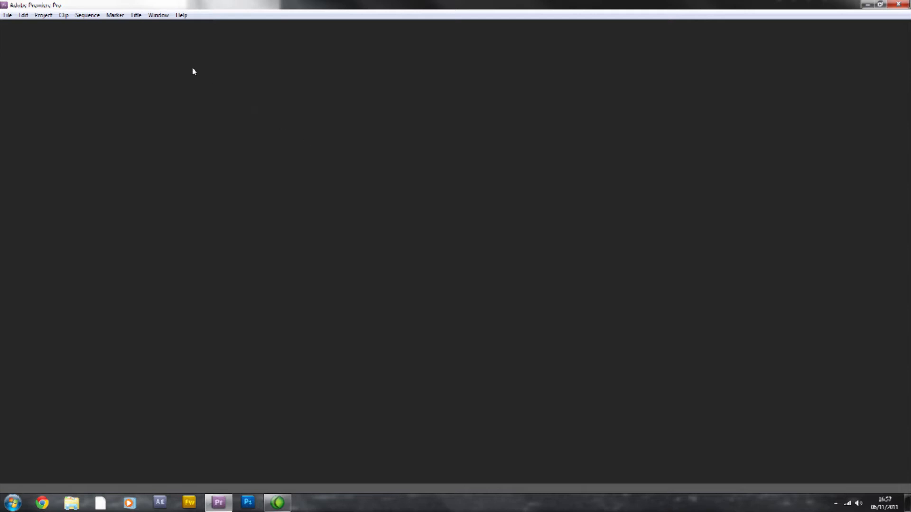
mouse_move(812, 396)
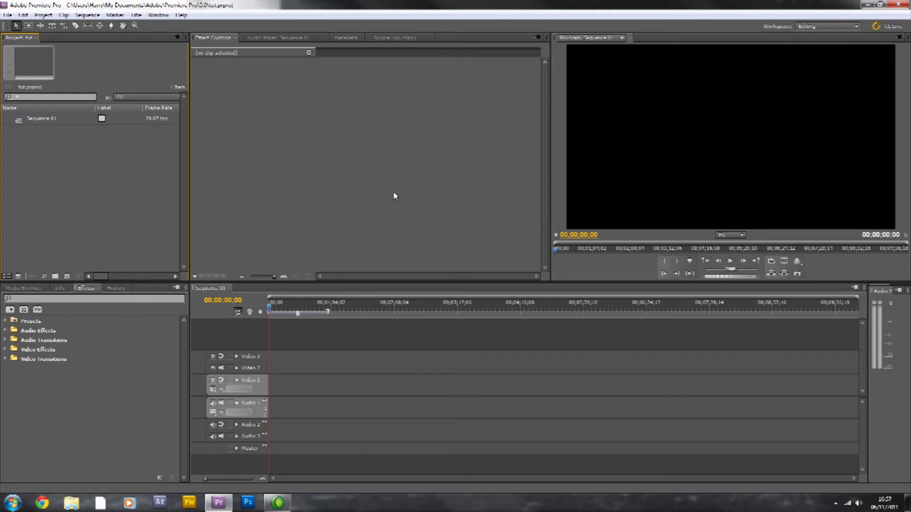
mouse_move(548, 192)
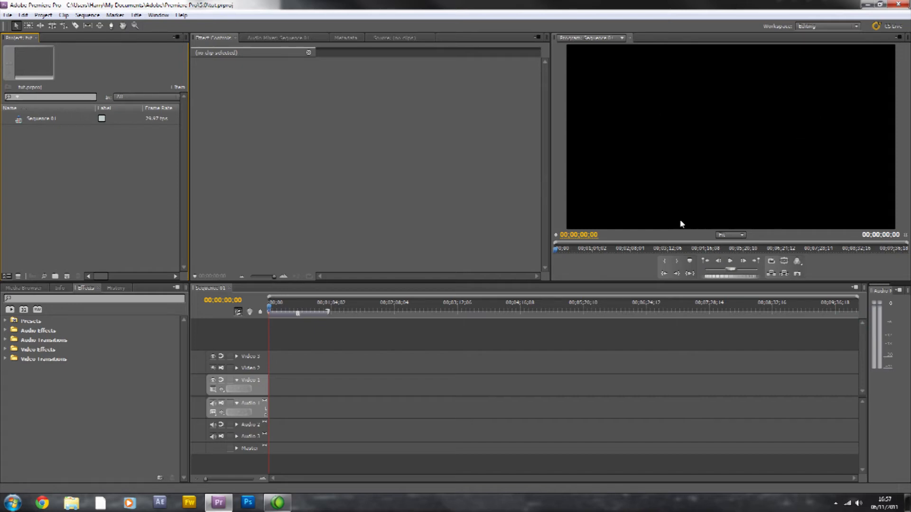
mouse_move(326, 363)
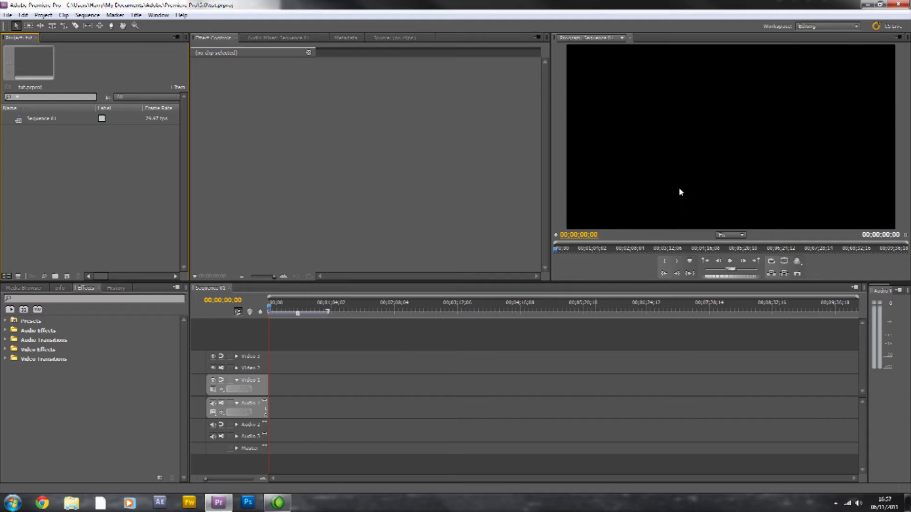
right_click(681, 192)
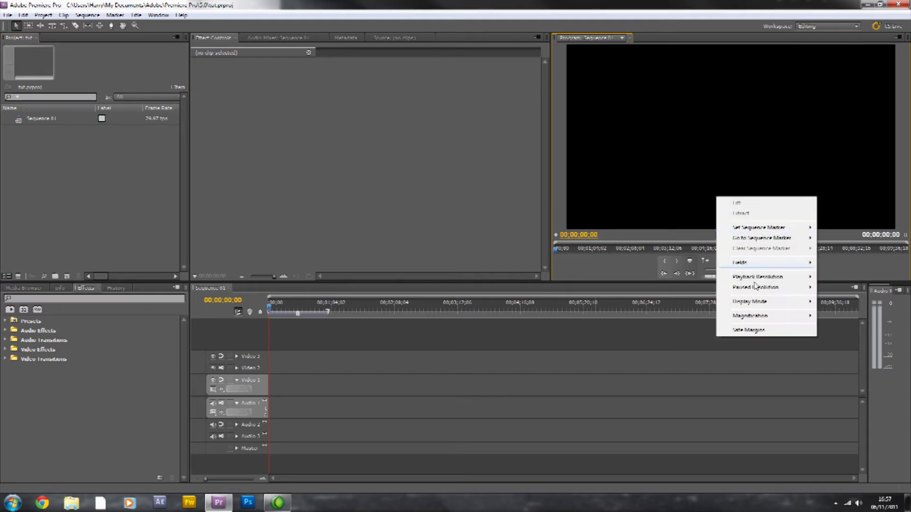
mouse_move(758, 276)
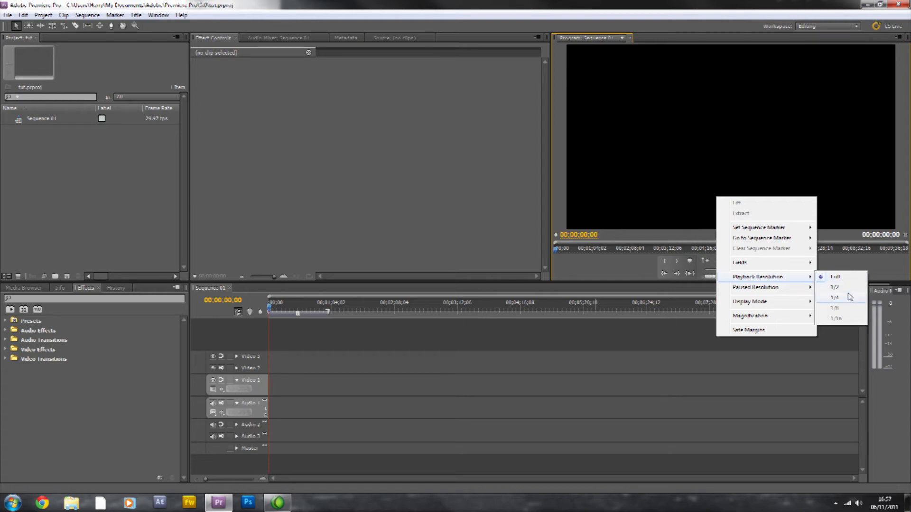
left_click(492, 203)
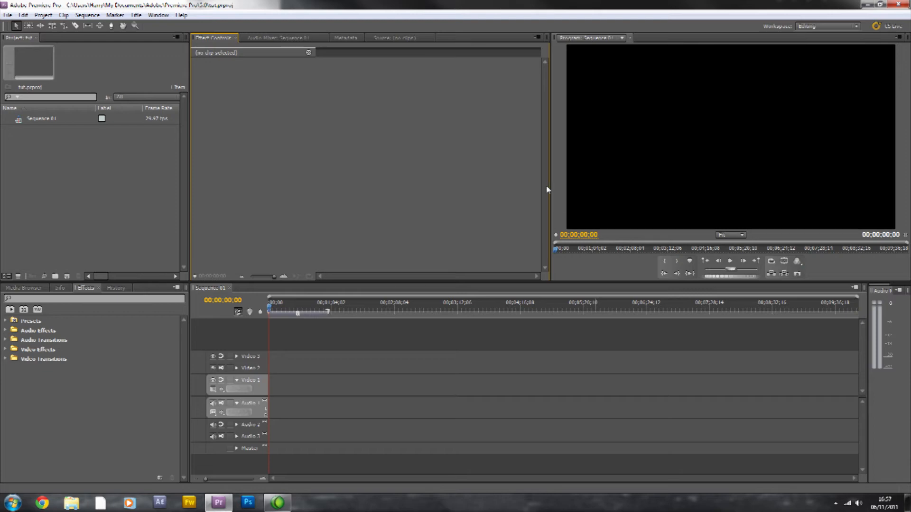
left_click(158, 15)
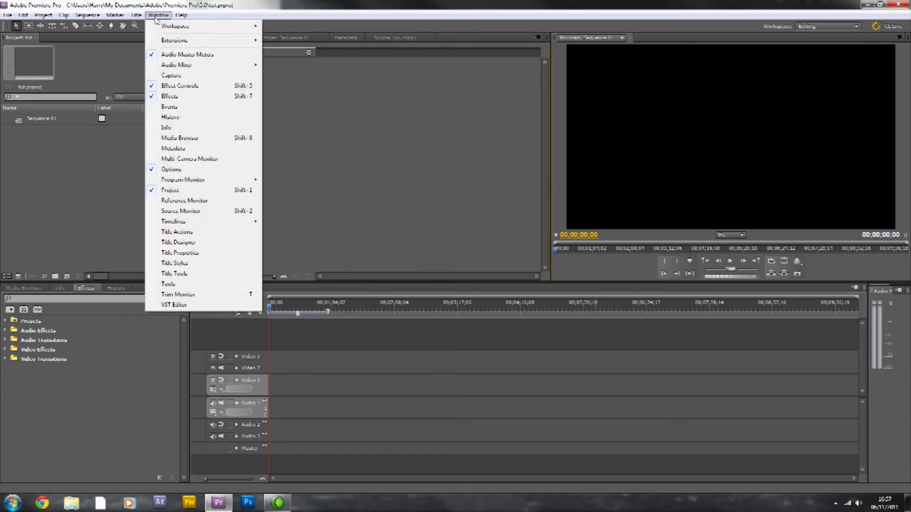
left_click(42, 14)
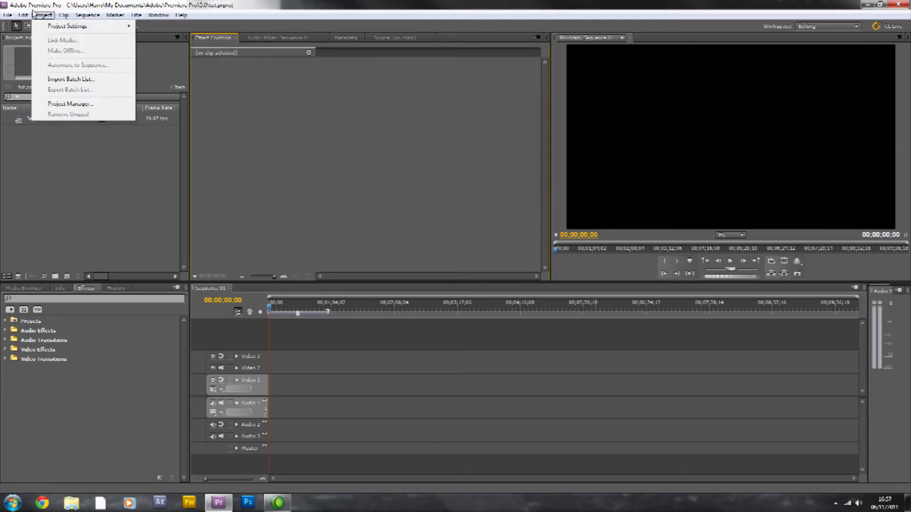
mouse_move(67, 26)
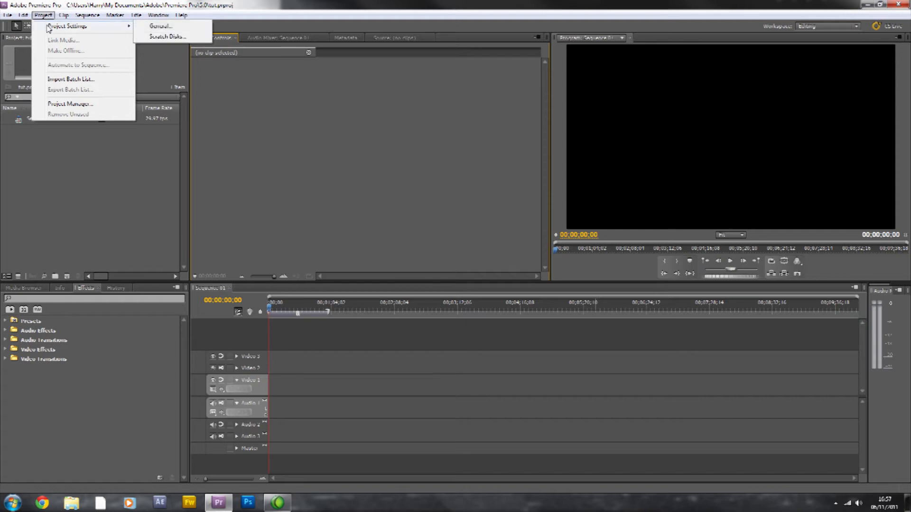
left_click(161, 26)
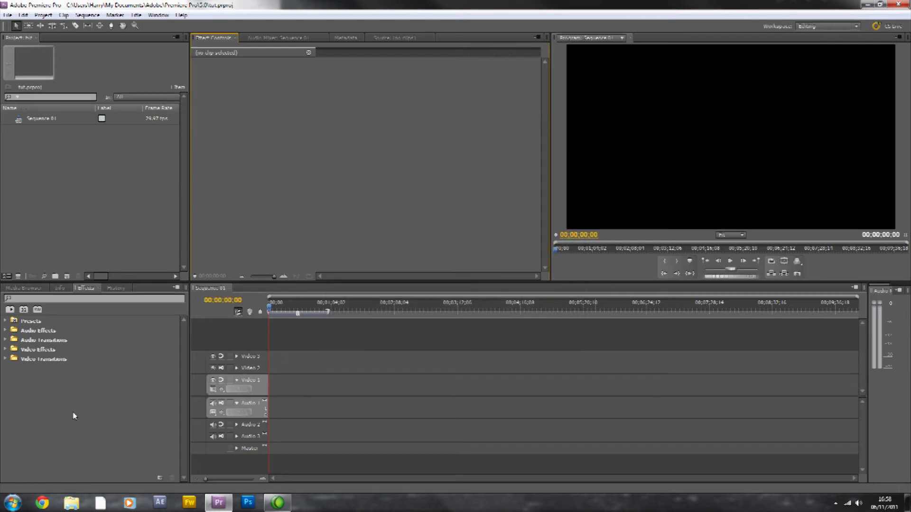
mouse_move(339, 256)
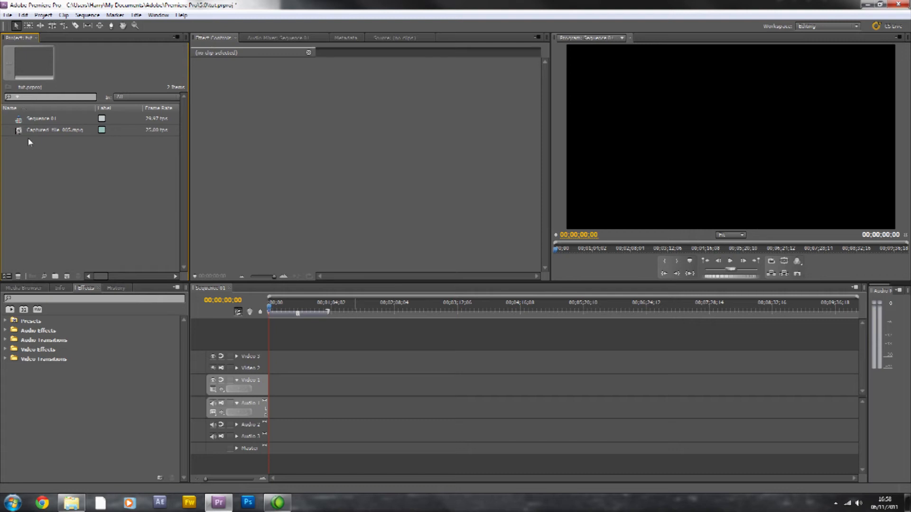
mouse_move(35, 210)
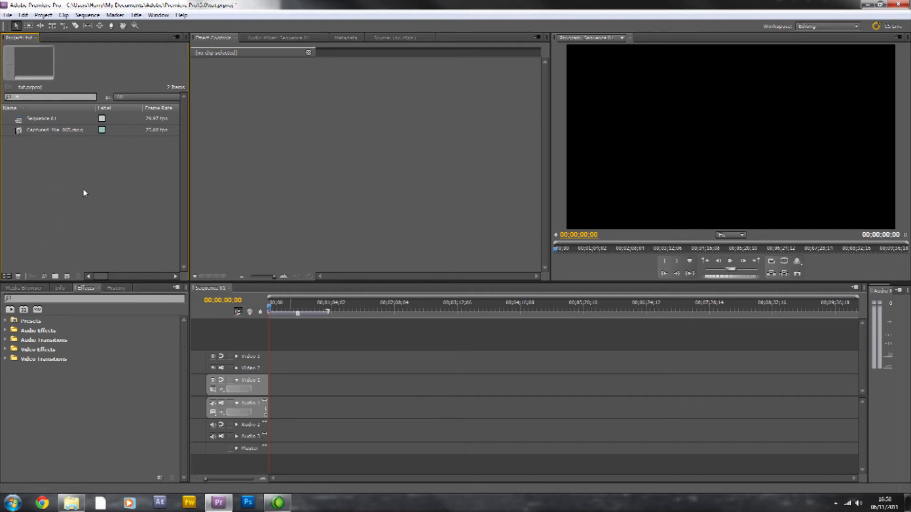
Drag Captured_file_005.mpg from the Project panel onto the Sequence 01 timeline.
left_click_drag(55, 130, 346, 404)
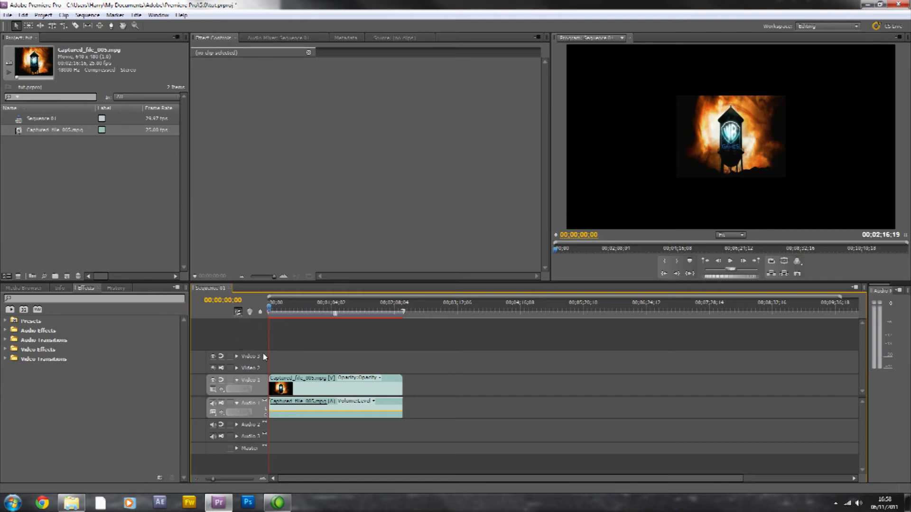
mouse_move(264, 363)
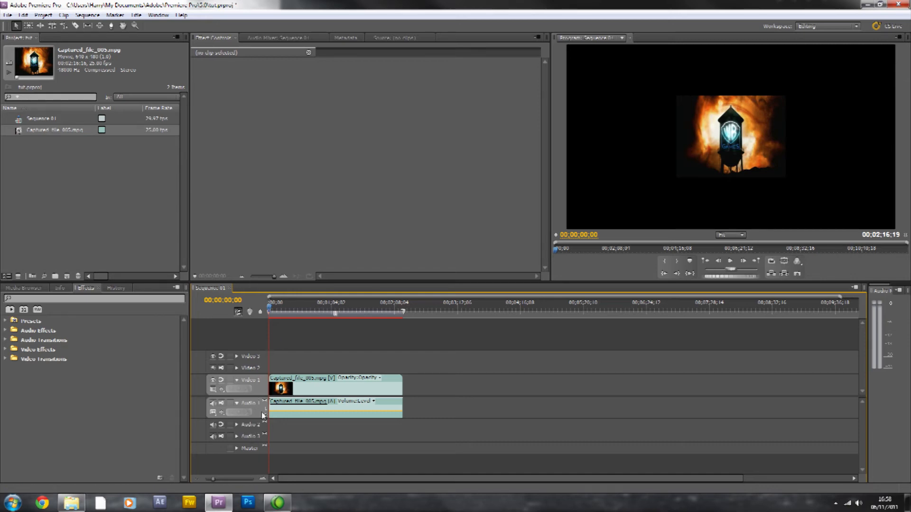
mouse_move(349, 415)
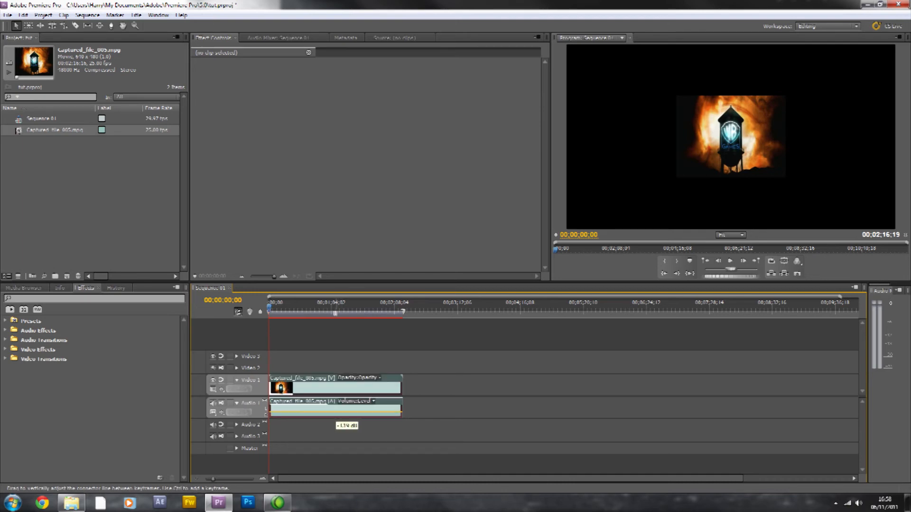
Lower the game clip's audio volume slightly via its yellow volume line.
left_click_drag(334, 409, 334, 406)
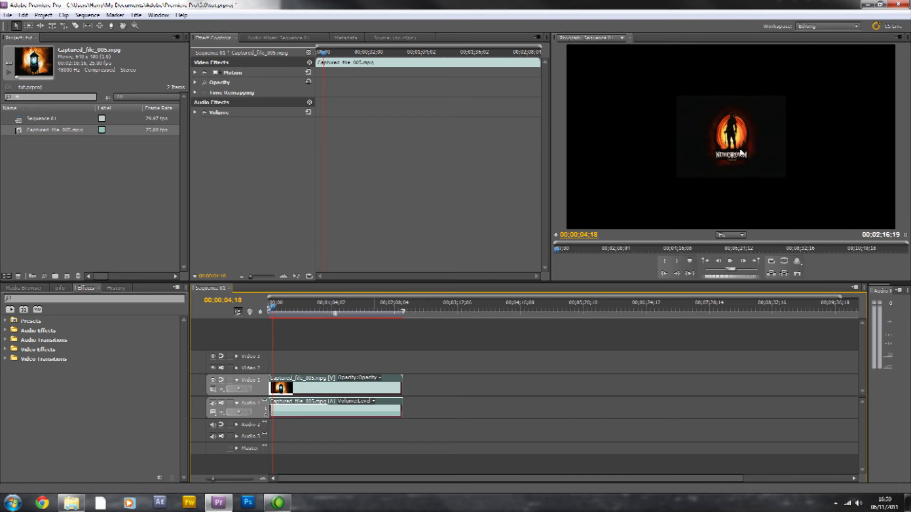
mouse_move(689, 138)
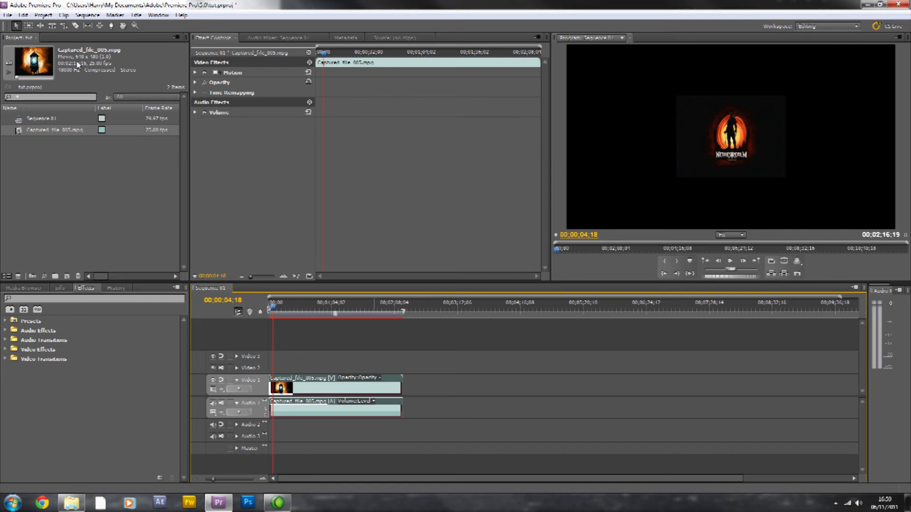
mouse_move(83, 62)
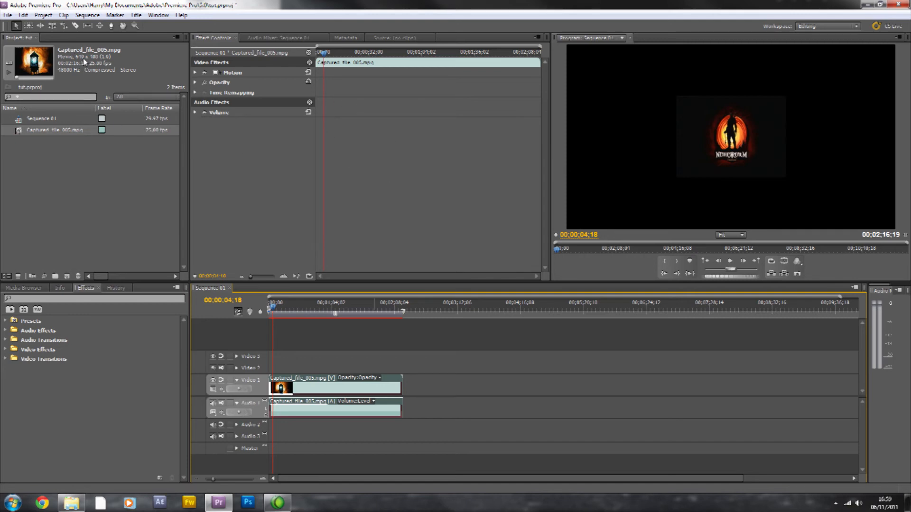
mouse_move(645, 318)
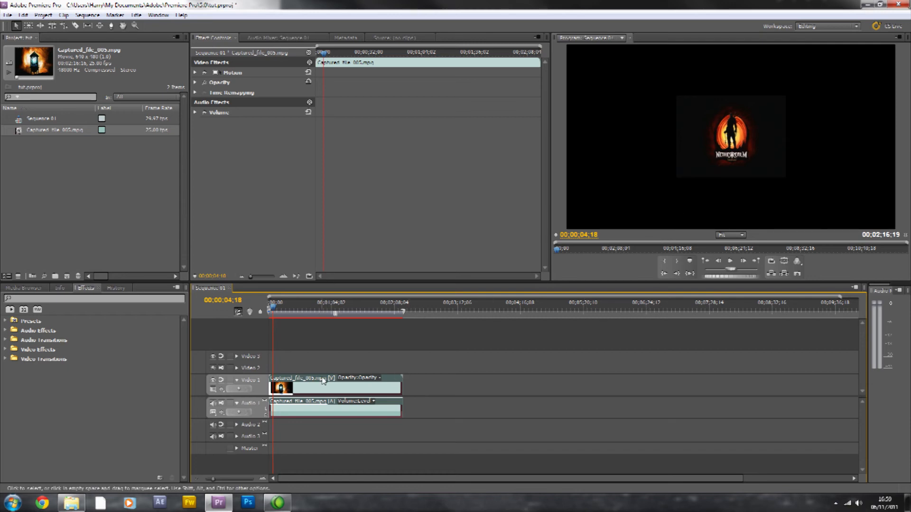
Scale the timeline clip to the sequence frame size from its context menu.
right_click(323, 380)
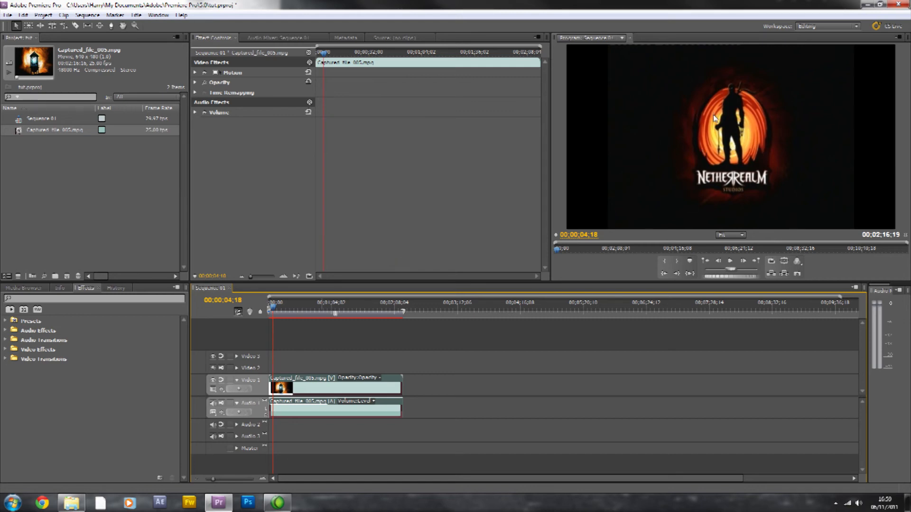
mouse_move(675, 145)
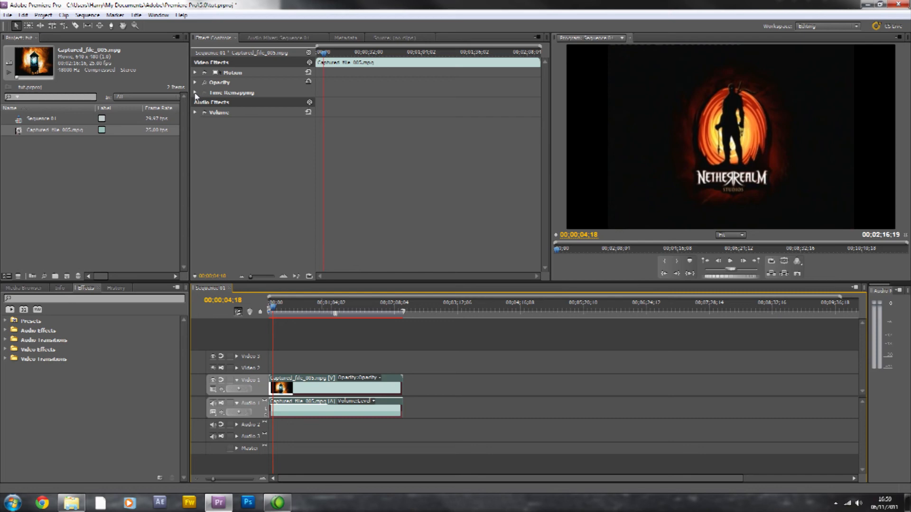
mouse_move(196, 96)
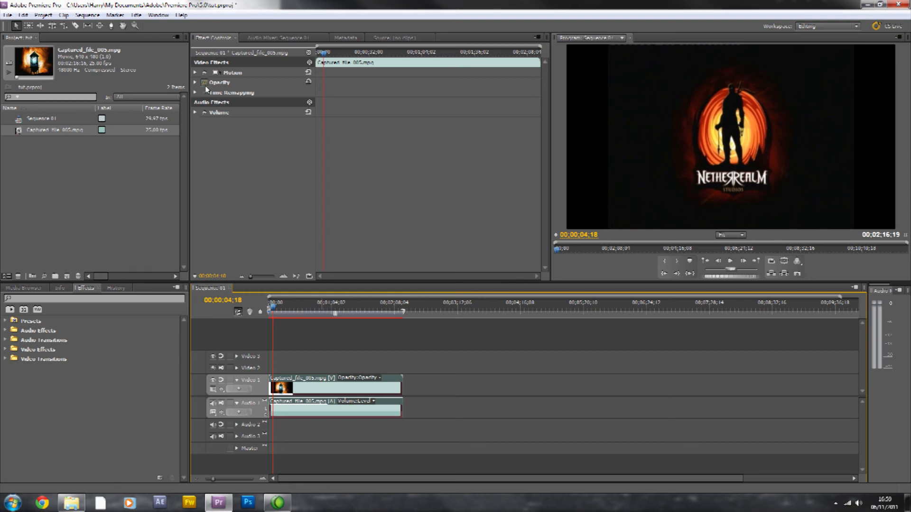
Expand the clip's Motion properties and scrub to the Mortal Kombat title screen at 00;00;21;21.
left_click(196, 73)
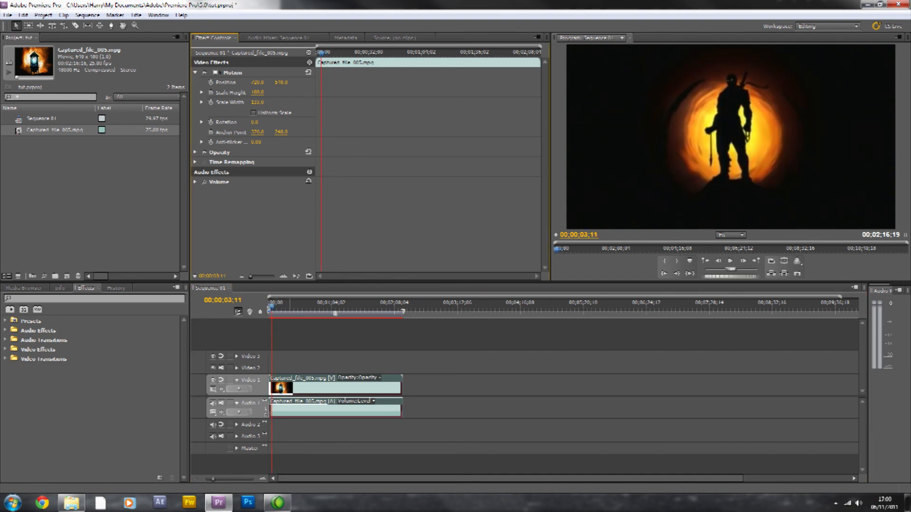
left_click_drag(257, 102, 273, 103)
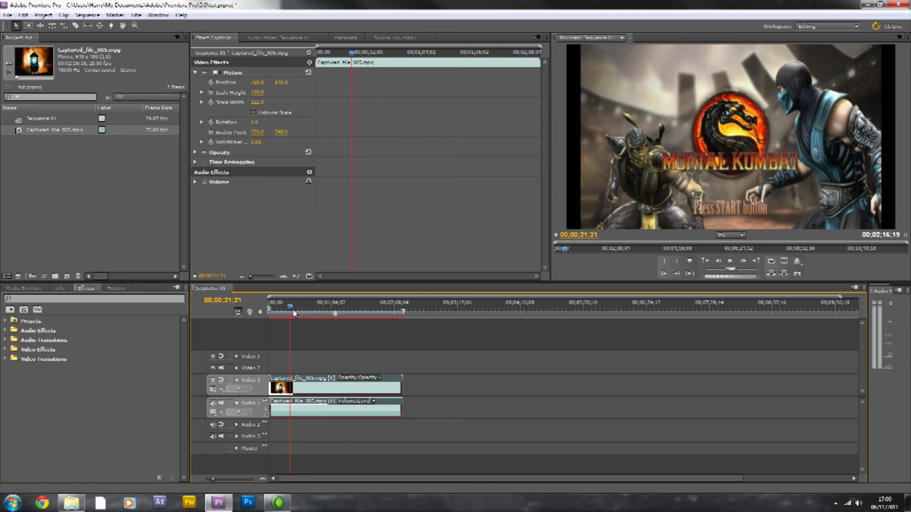
mouse_move(292, 67)
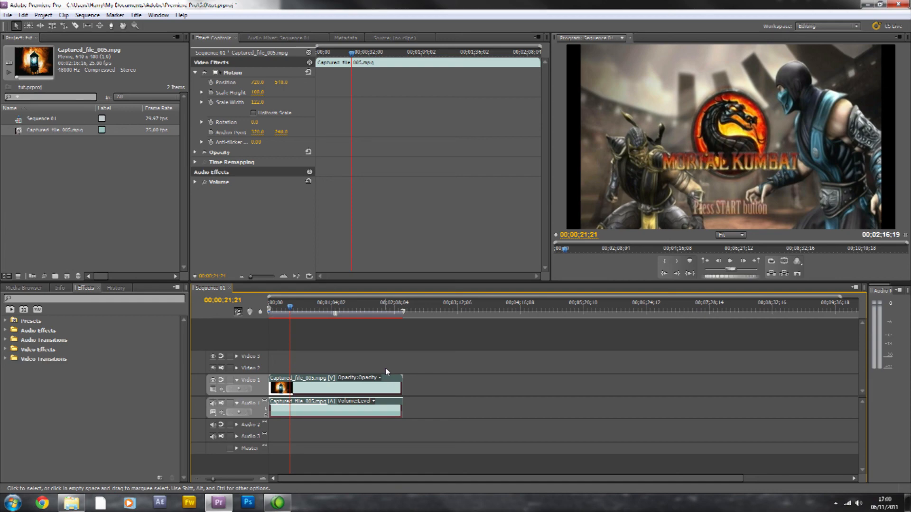
mouse_move(384, 371)
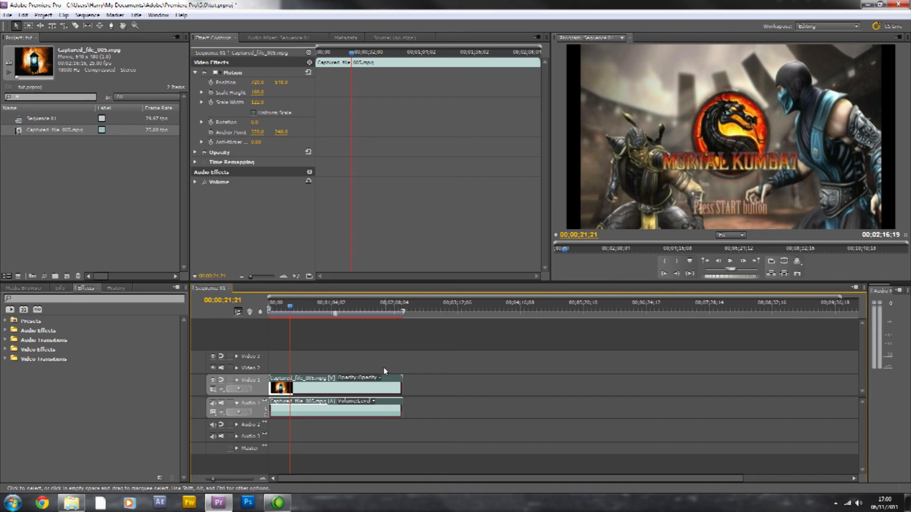